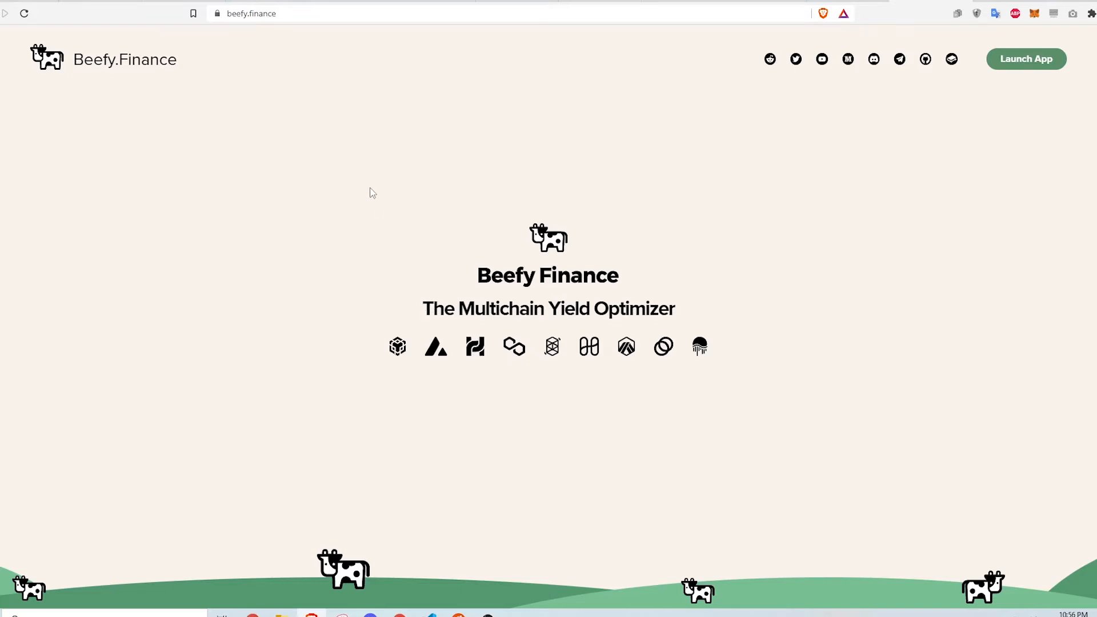
{"action": "mouse_move", "coordinate": [397, 346]}
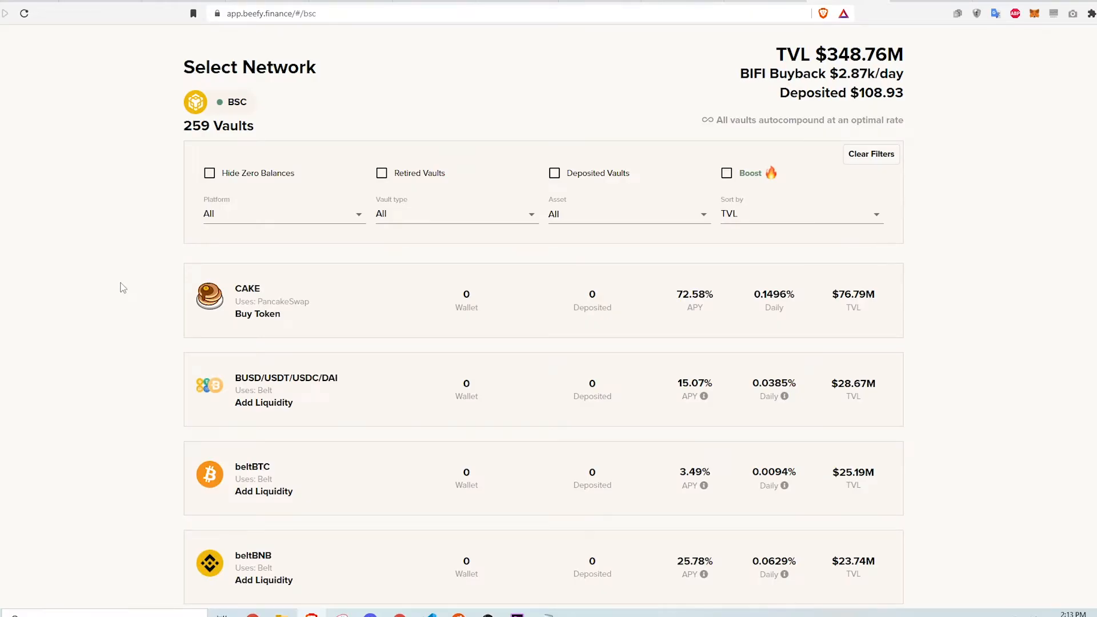
Browse the beefy.finance landing page and open the list of supported networks.
{"action": "scroll", "scroll_direction": "down", "scroll_amount": 3}
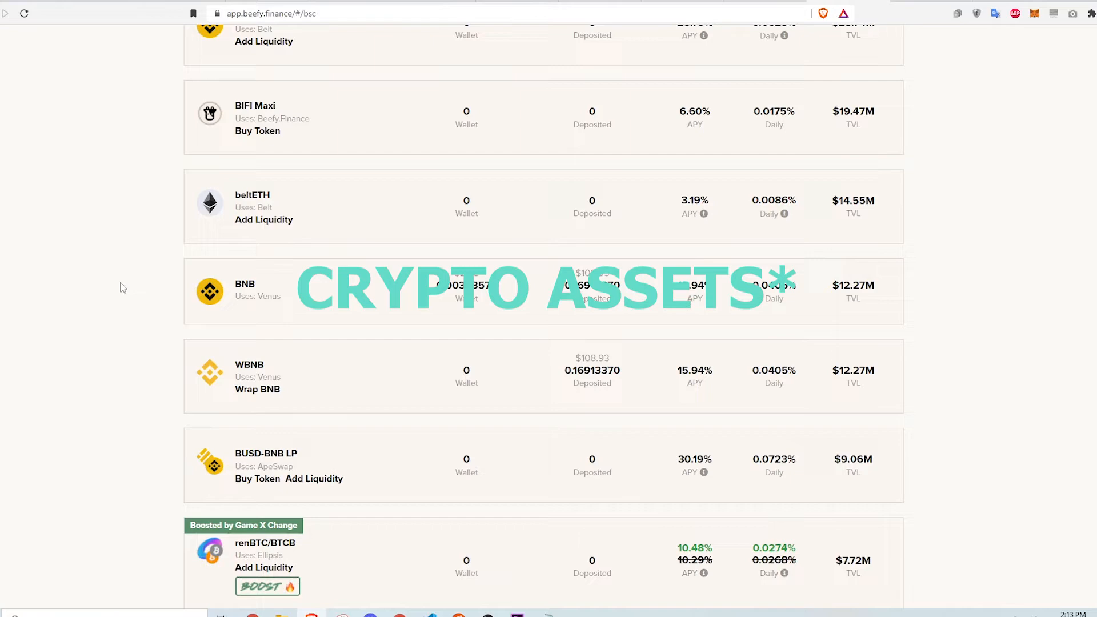
{"action": "scroll", "scroll_direction": "down", "scroll_amount": 3}
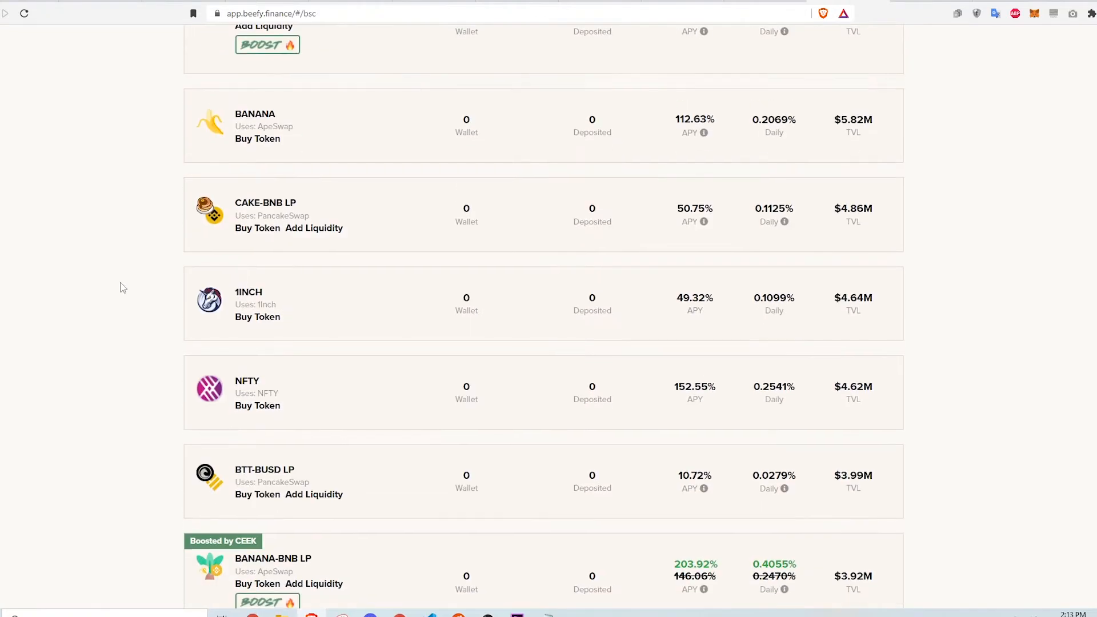
{"action": "scroll", "scroll_direction": "down", "scroll_amount": 3}
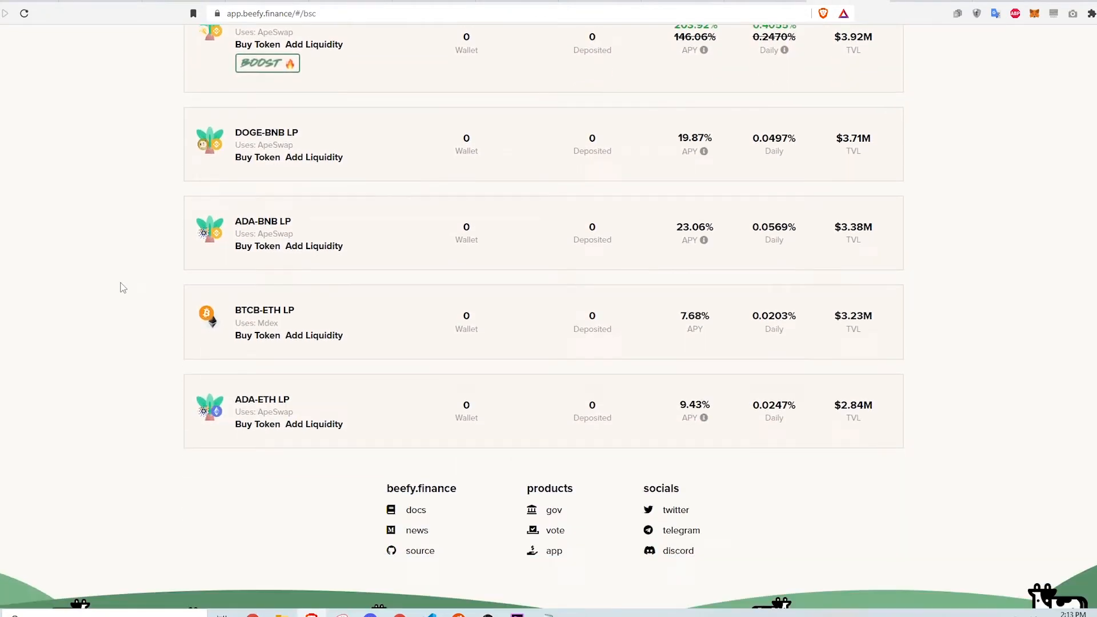
{"action": "scroll", "scroll_direction": "down", "scroll_amount": 3}
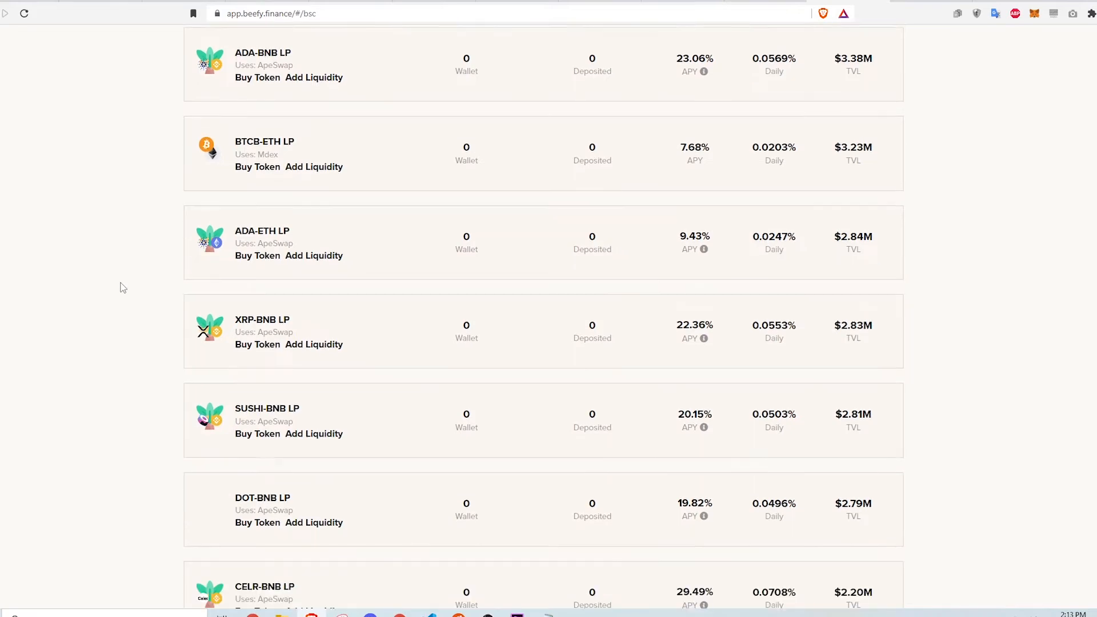
{"action": "scroll", "scroll_direction": "down", "scroll_amount": 3}
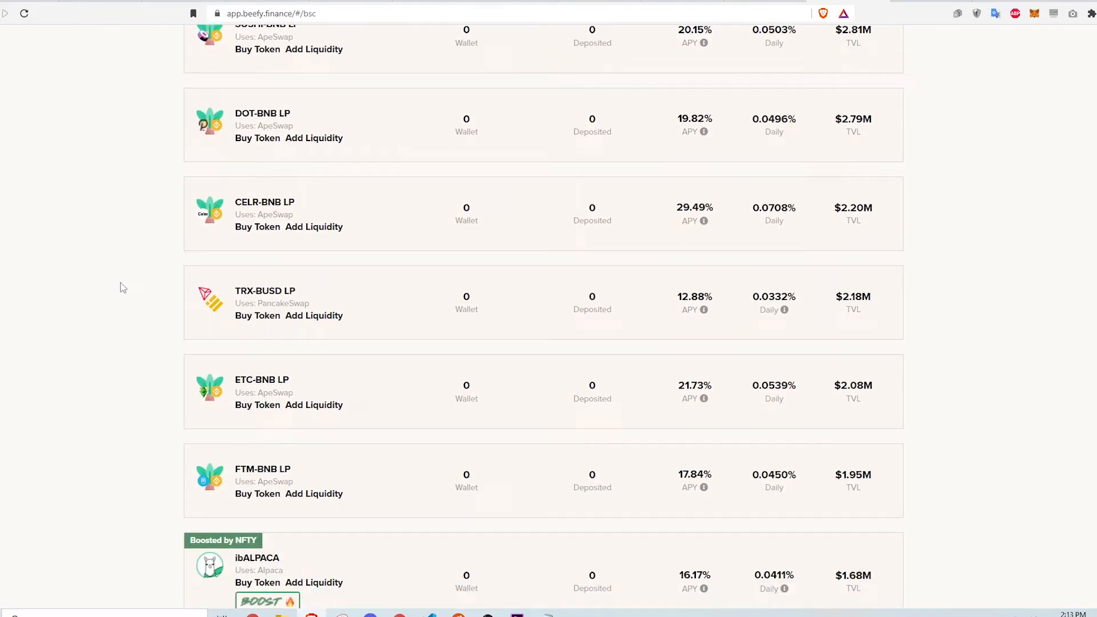
{"action": "scroll", "scroll_direction": "up", "scroll_amount": 3}
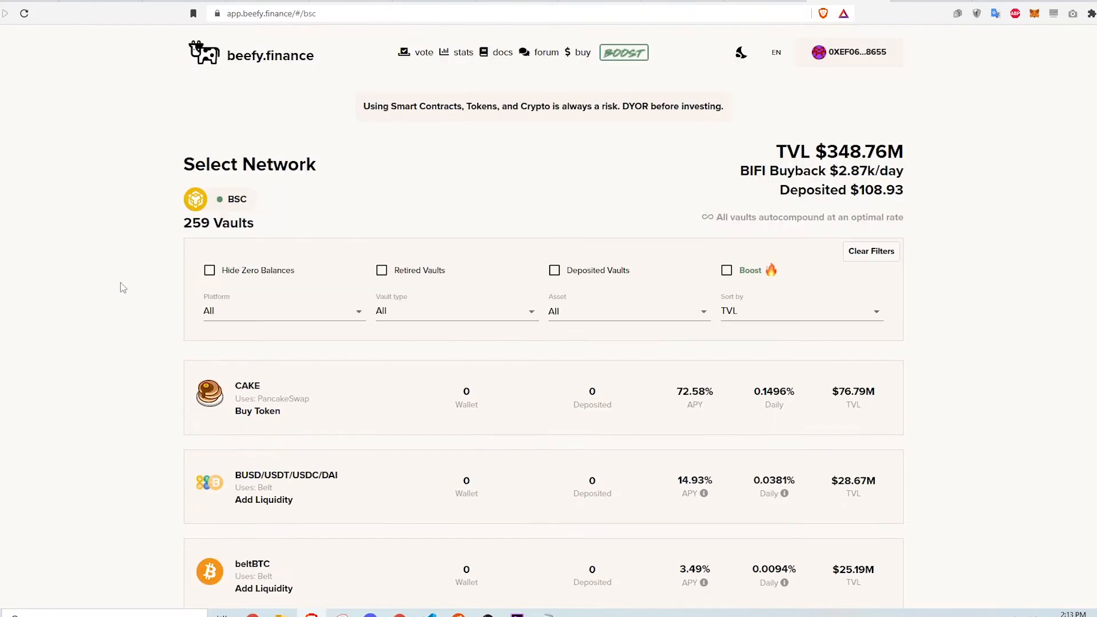
{"action": "left_click", "coordinate": [195, 199]}
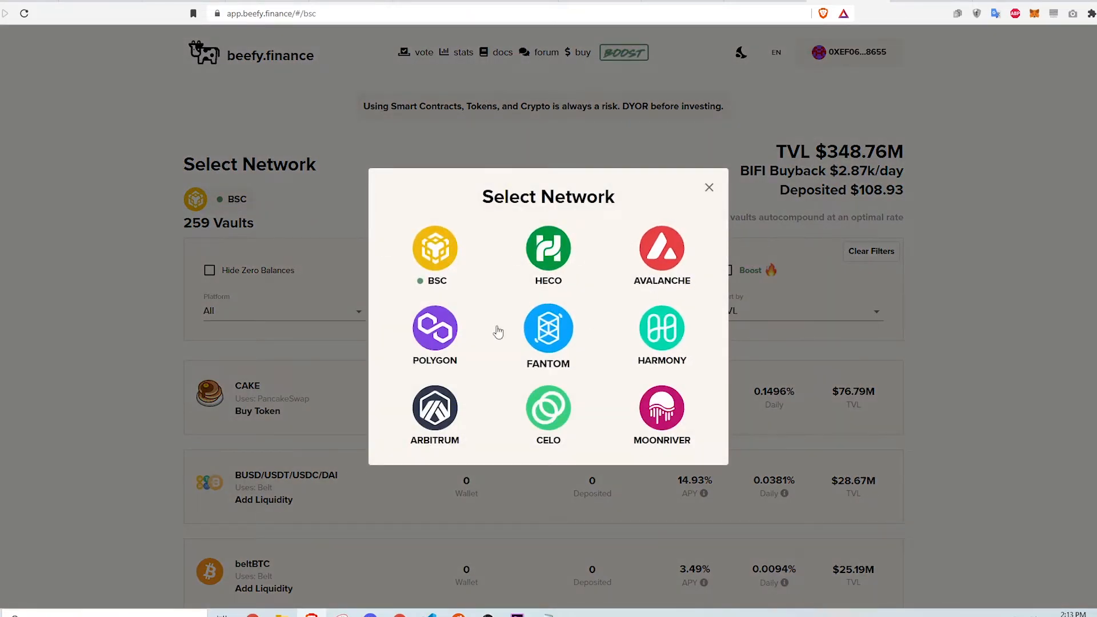
{"action": "mouse_move", "coordinate": [705, 412]}
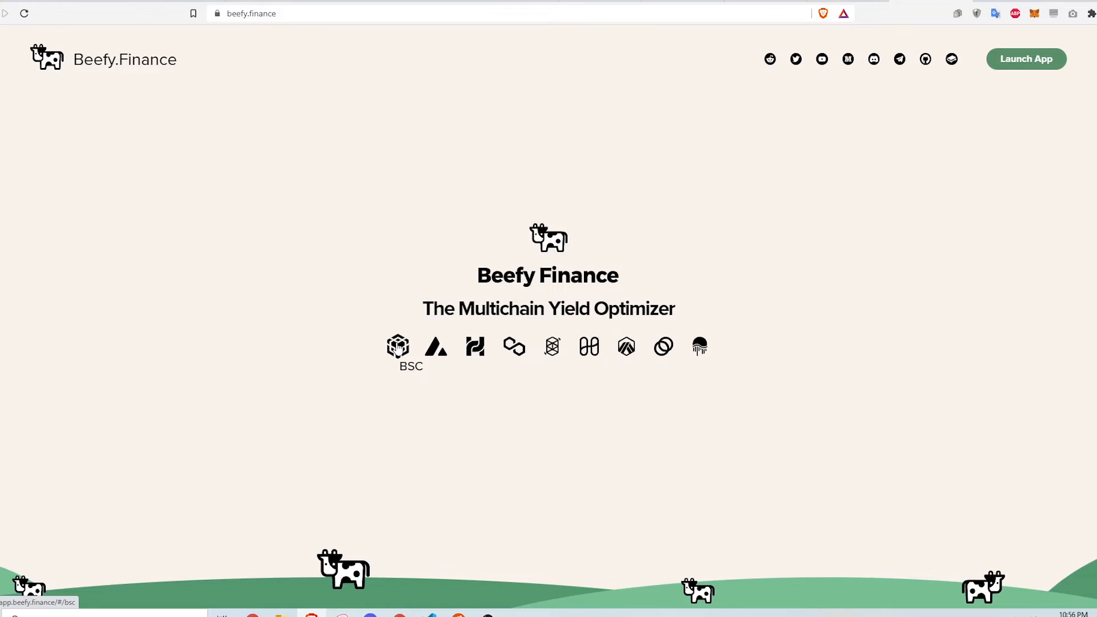
Open the BSC vaults app, choose Injected, and unlock MetaMask with the password.
{"action": "left_click", "coordinate": [1026, 58]}
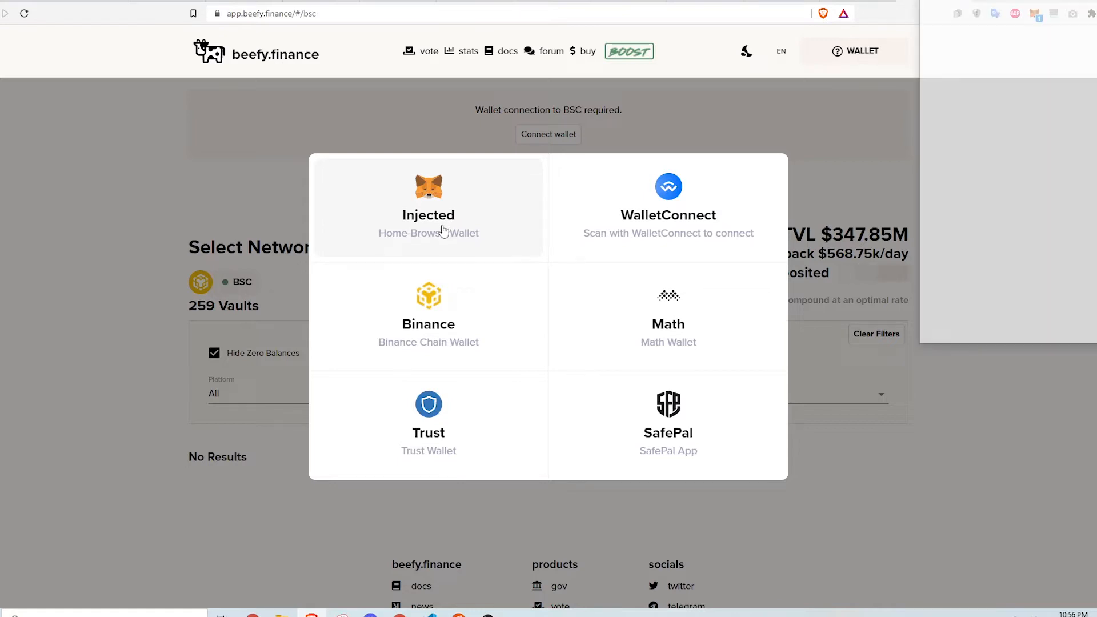
{"action": "left_click", "coordinate": [428, 207]}
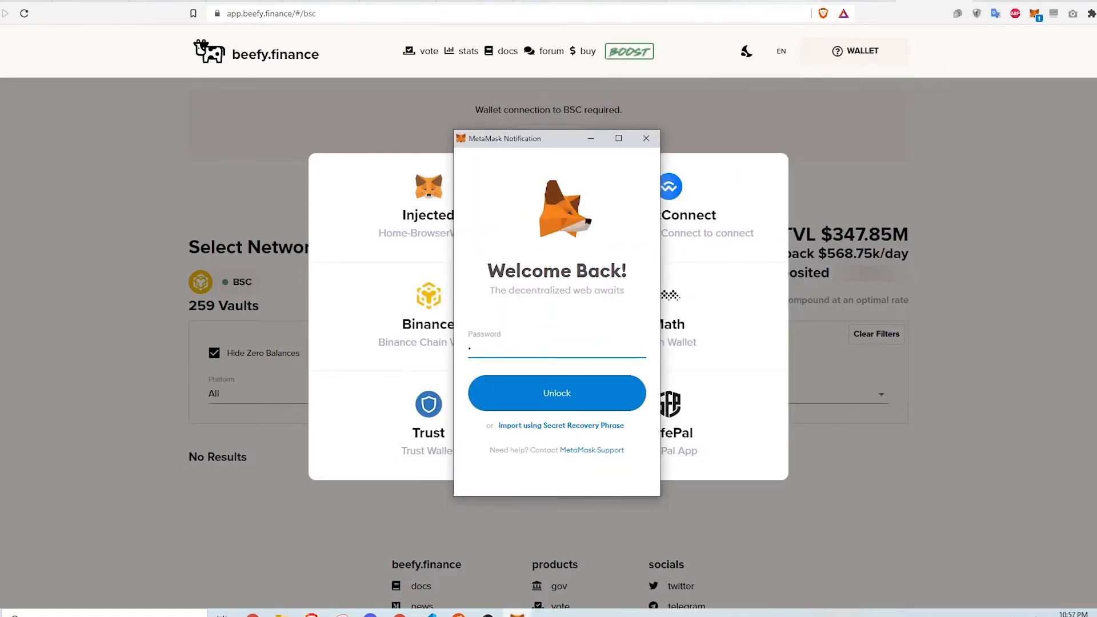
{"action": "type", "text": "password"}
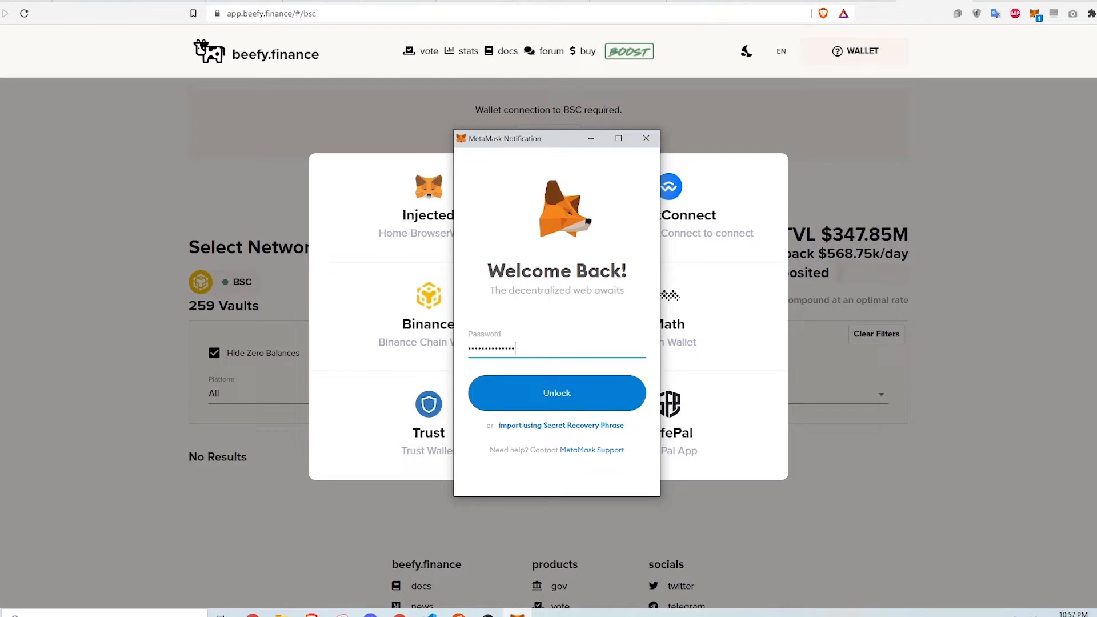
{"action": "left_click", "coordinate": [556, 393]}
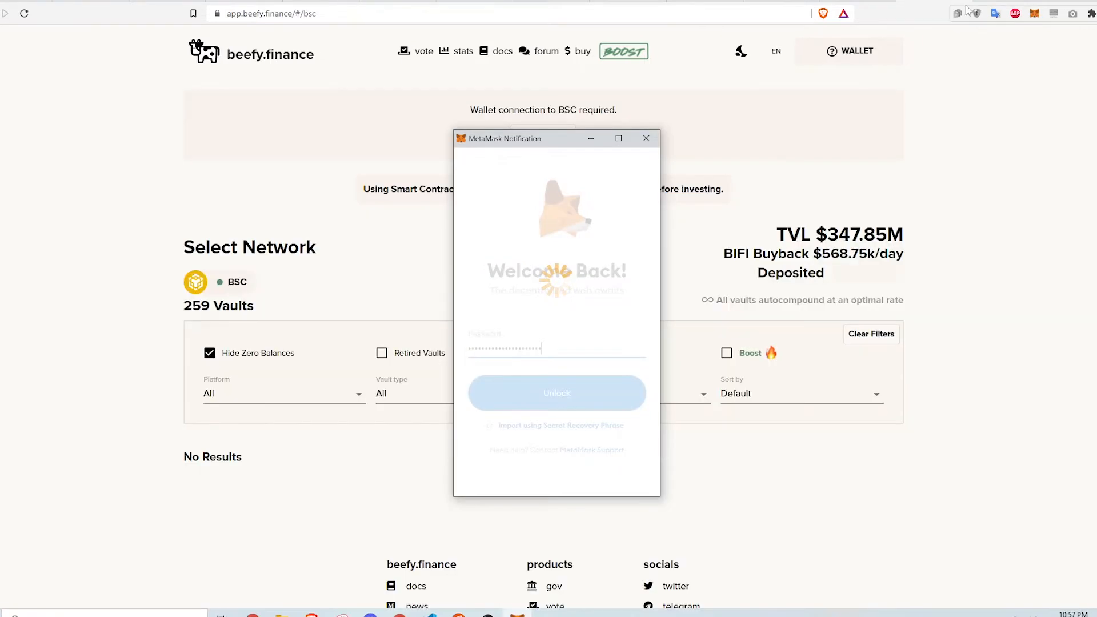
{"action": "left_click", "coordinate": [645, 138]}
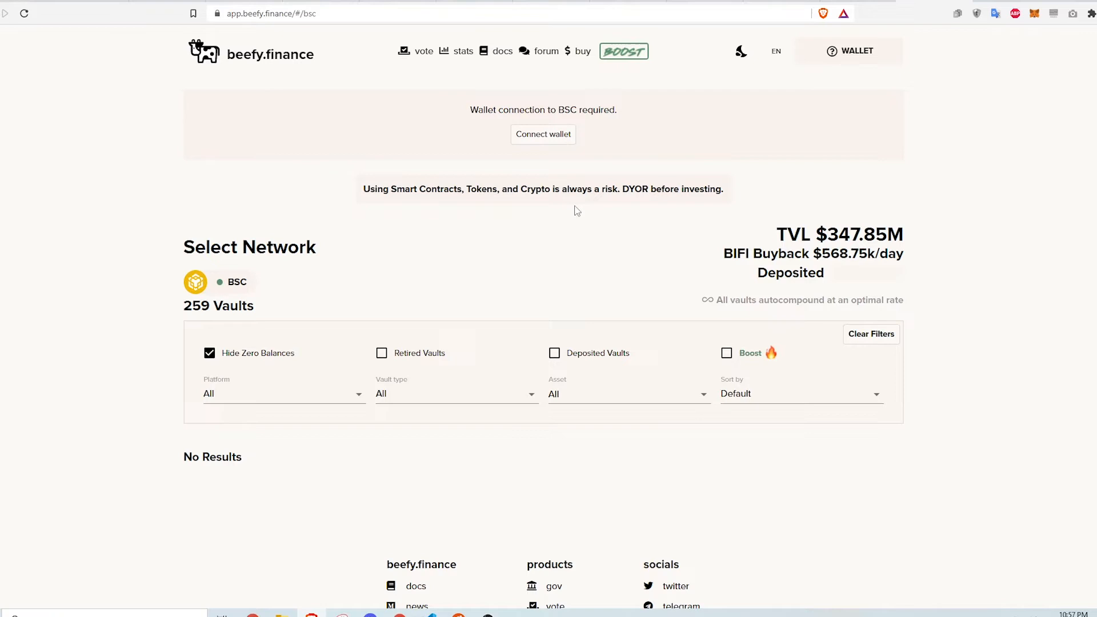
Connect the wallet to the BSC vaults app and scroll down to the vault list.
{"action": "left_click", "coordinate": [543, 133]}
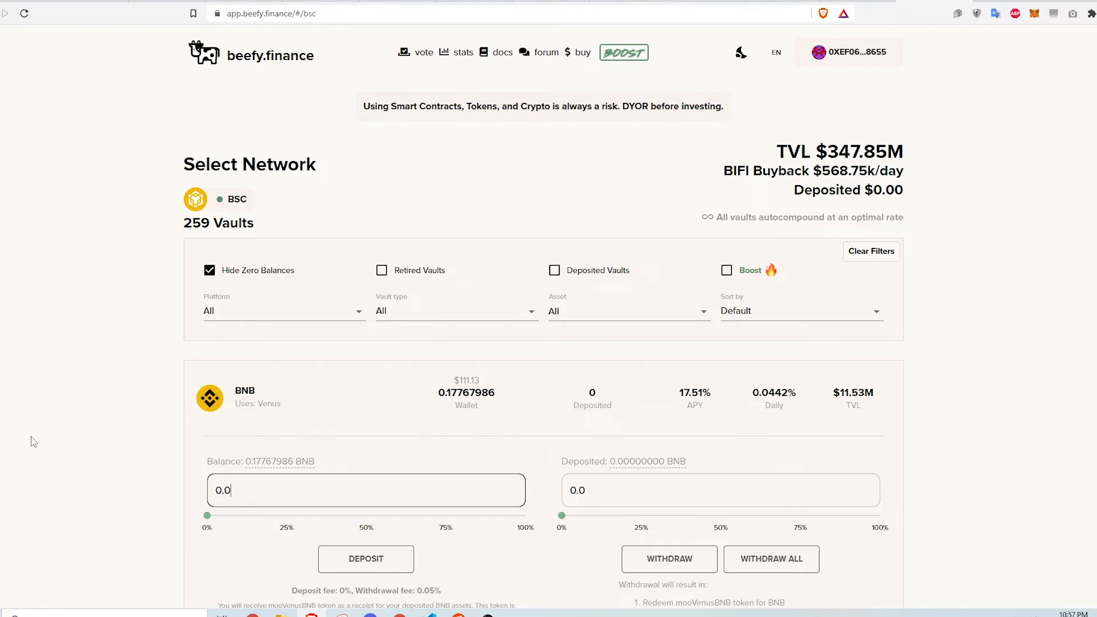
{"action": "scroll", "scroll_direction": "down", "scroll_amount": 3}
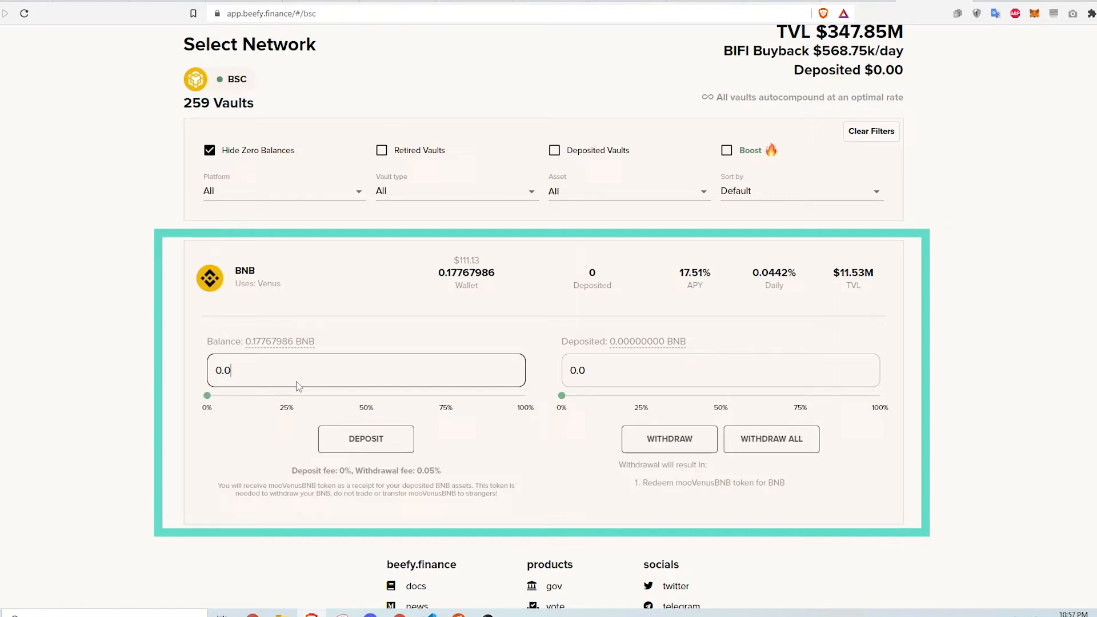
{"action": "mouse_move", "coordinate": [694, 277]}
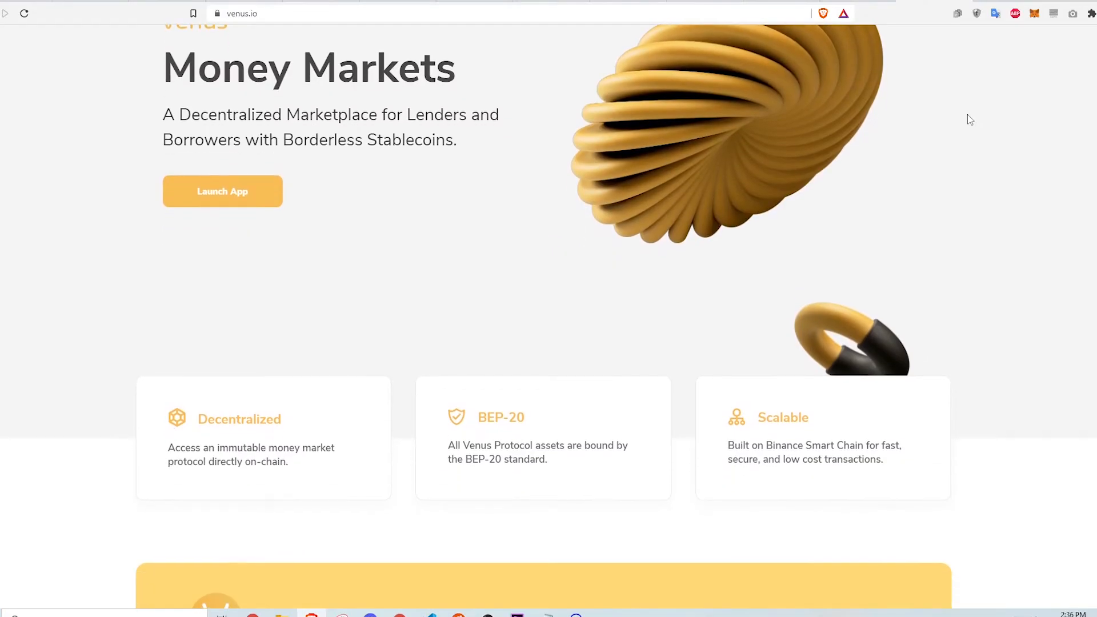
{"action": "scroll", "scroll_direction": "down", "scroll_amount": 3}
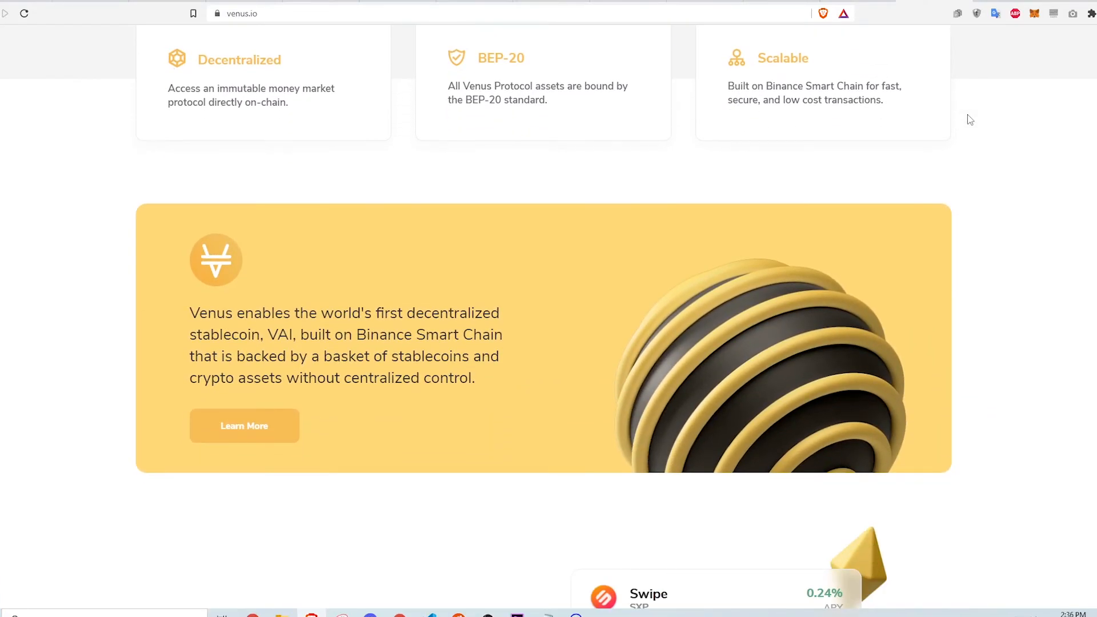
{"action": "scroll", "scroll_direction": "down", "scroll_amount": 3}
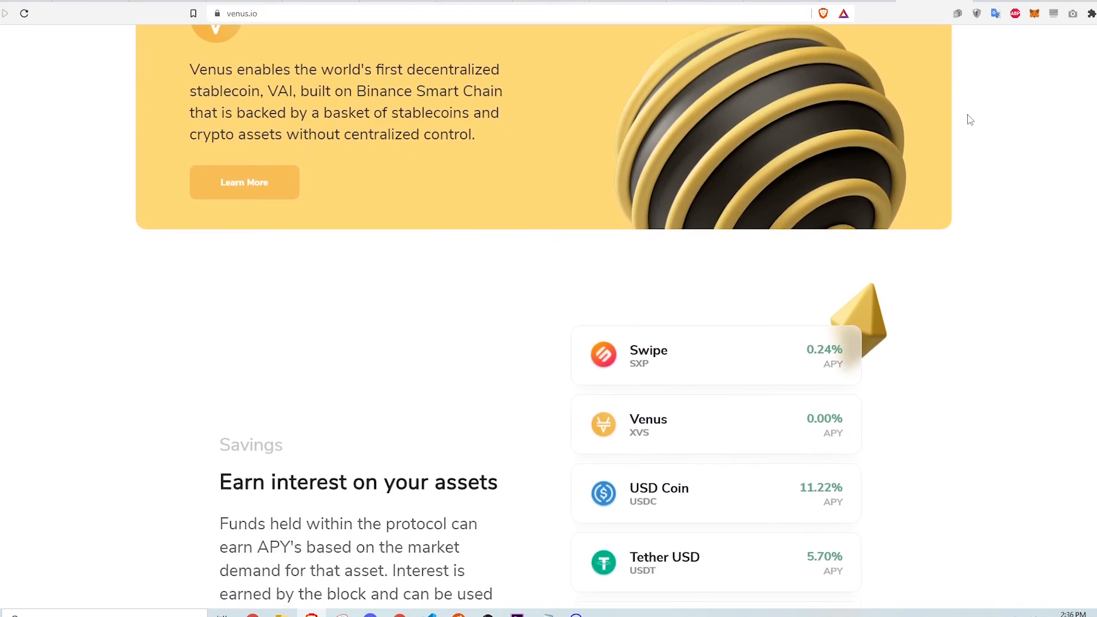
{"action": "scroll", "scroll_direction": "down", "scroll_amount": 3}
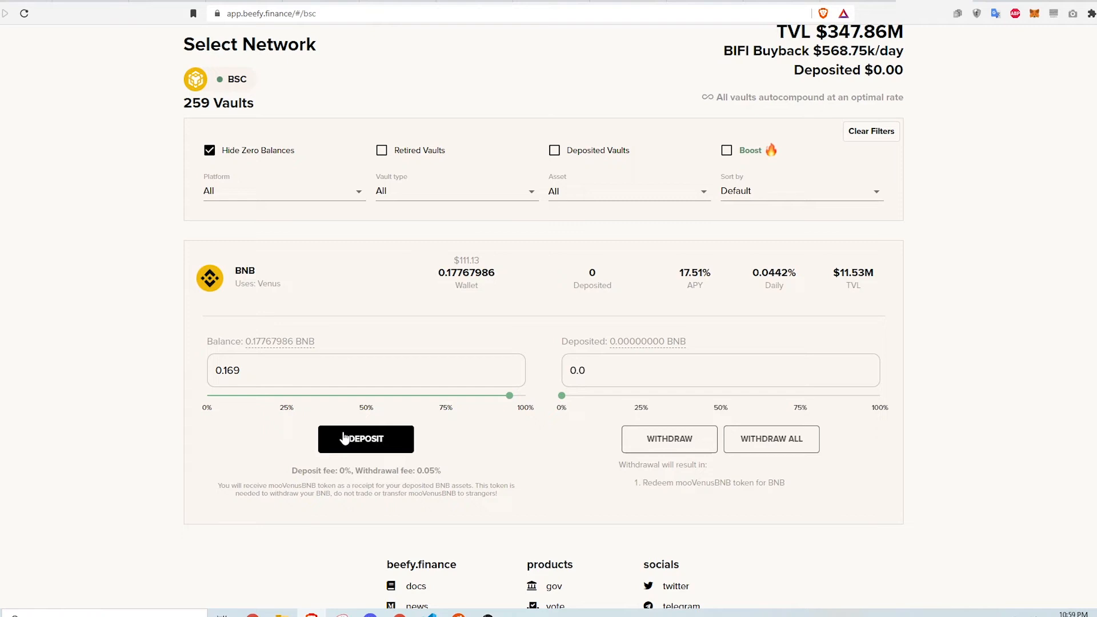
Deposit 0.169 BNB into the Venus BNB vault, confirm in MetaMask, and view the transaction.
{"action": "left_click", "coordinate": [365, 438]}
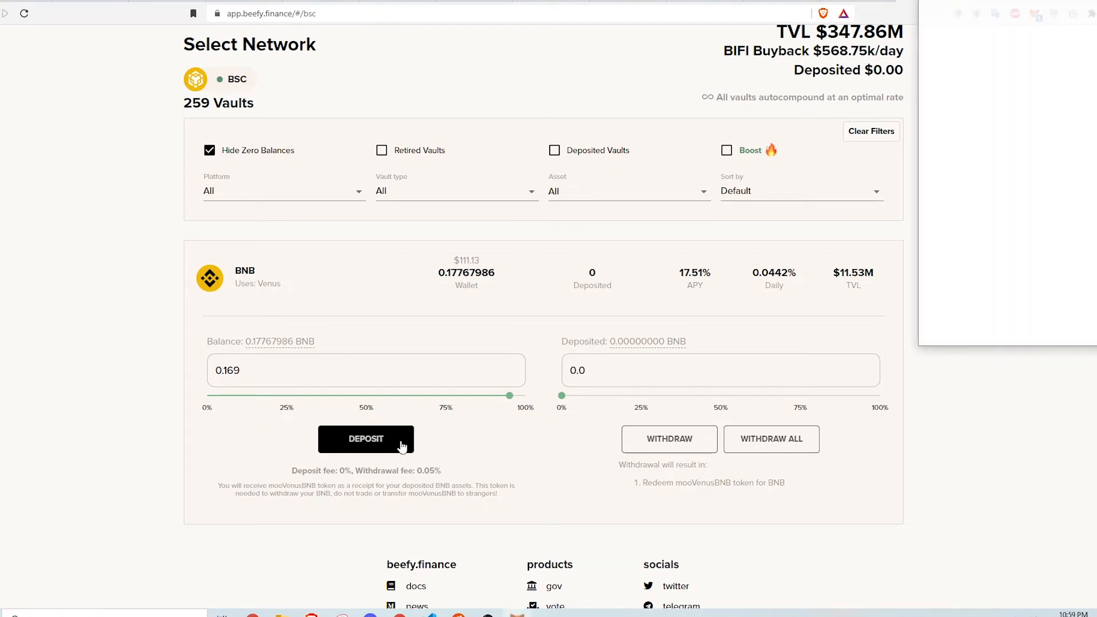
{"action": "left_click", "coordinate": [366, 439]}
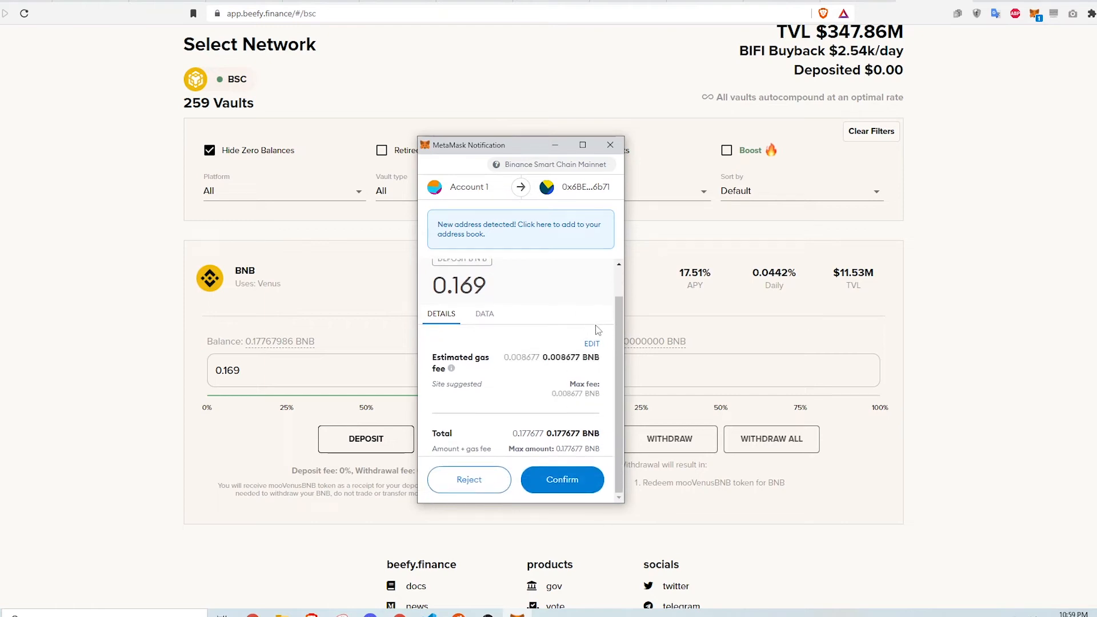
{"action": "mouse_move", "coordinate": [562, 479]}
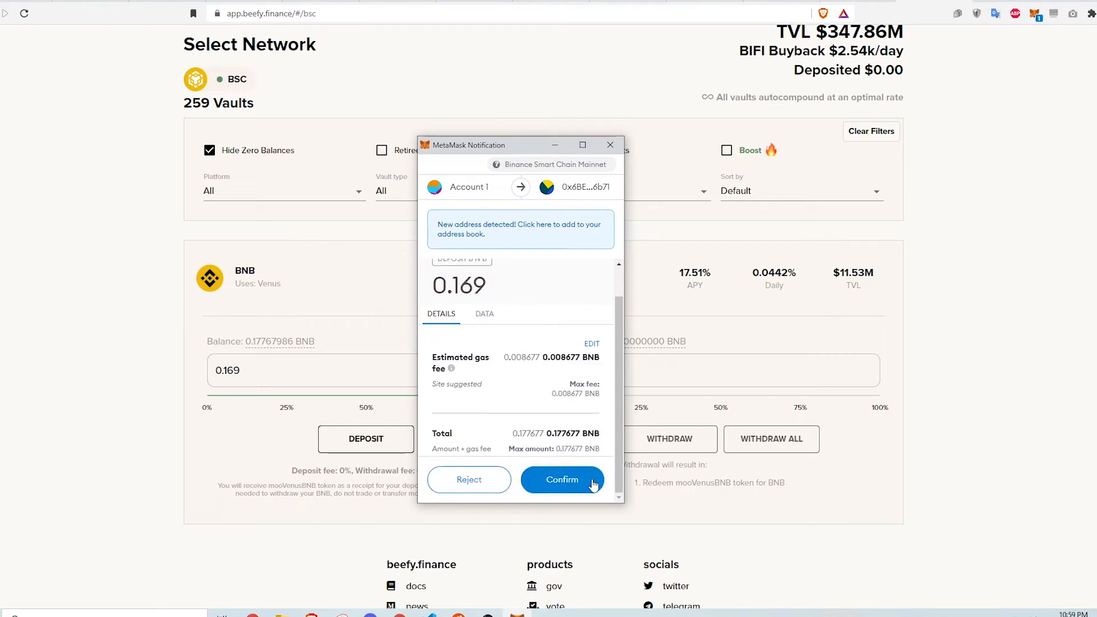
{"action": "left_click", "coordinate": [562, 479]}
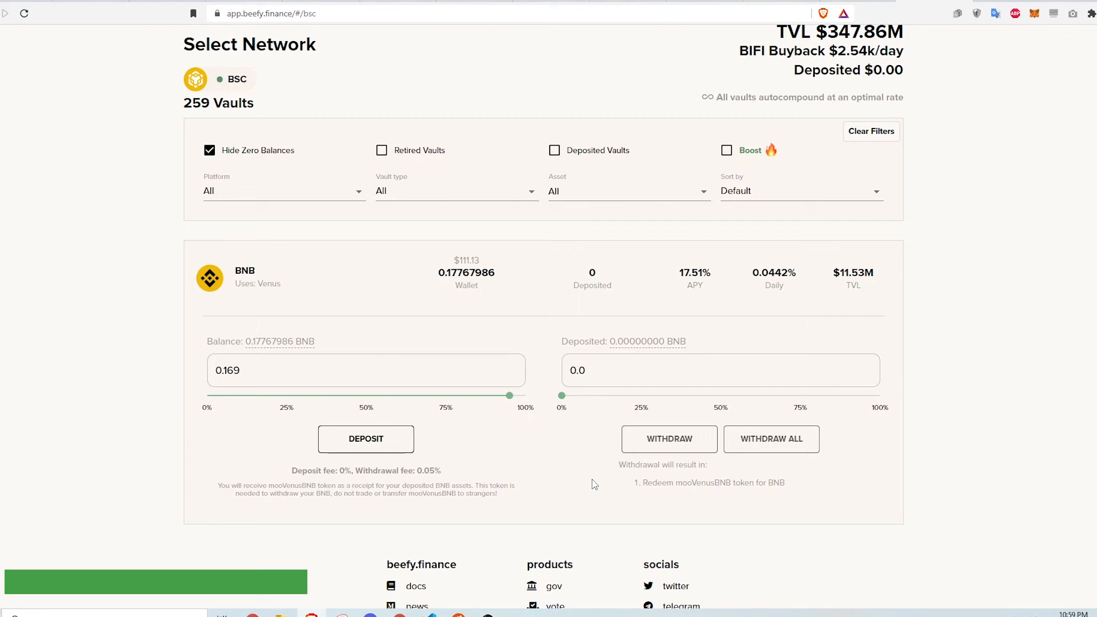
{"action": "left_click", "coordinate": [365, 439]}
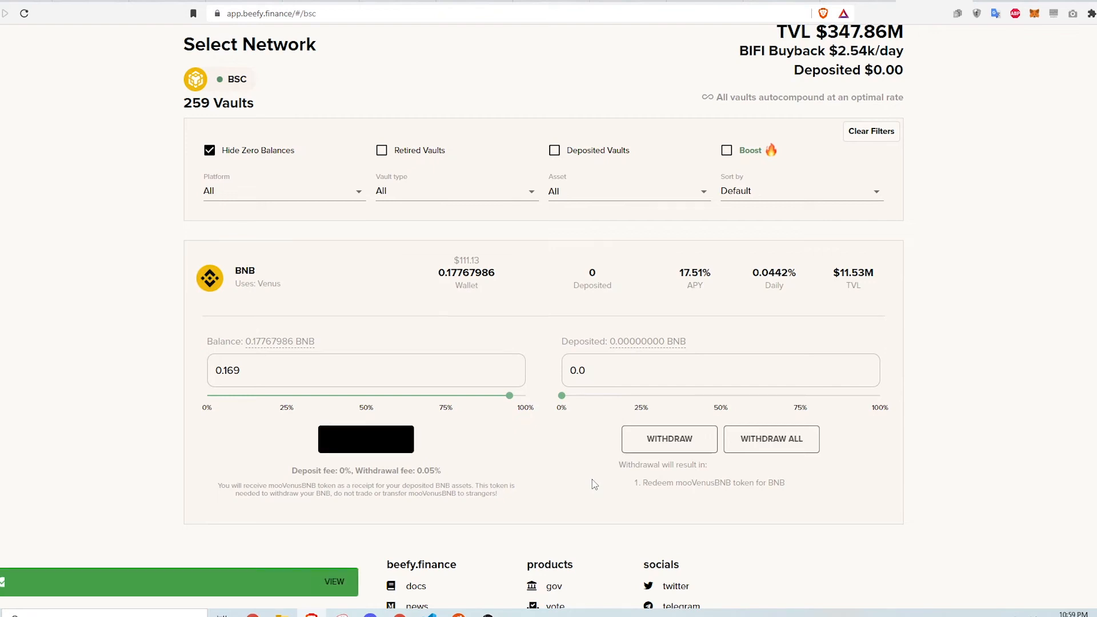
{"action": "mouse_move", "coordinate": [341, 586]}
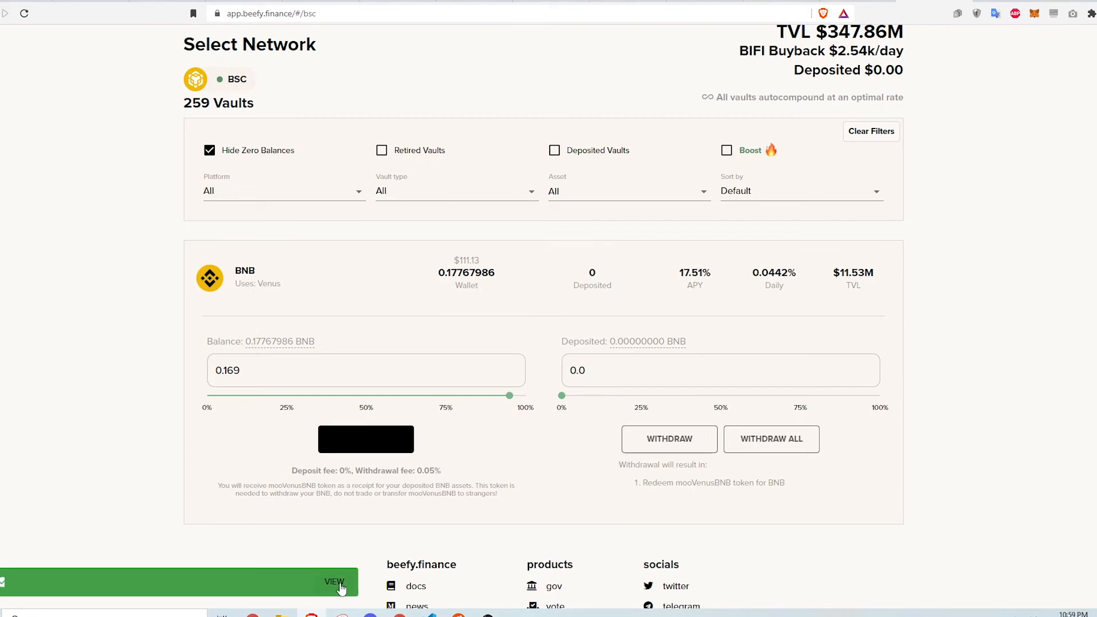
{"action": "left_click", "coordinate": [334, 581]}
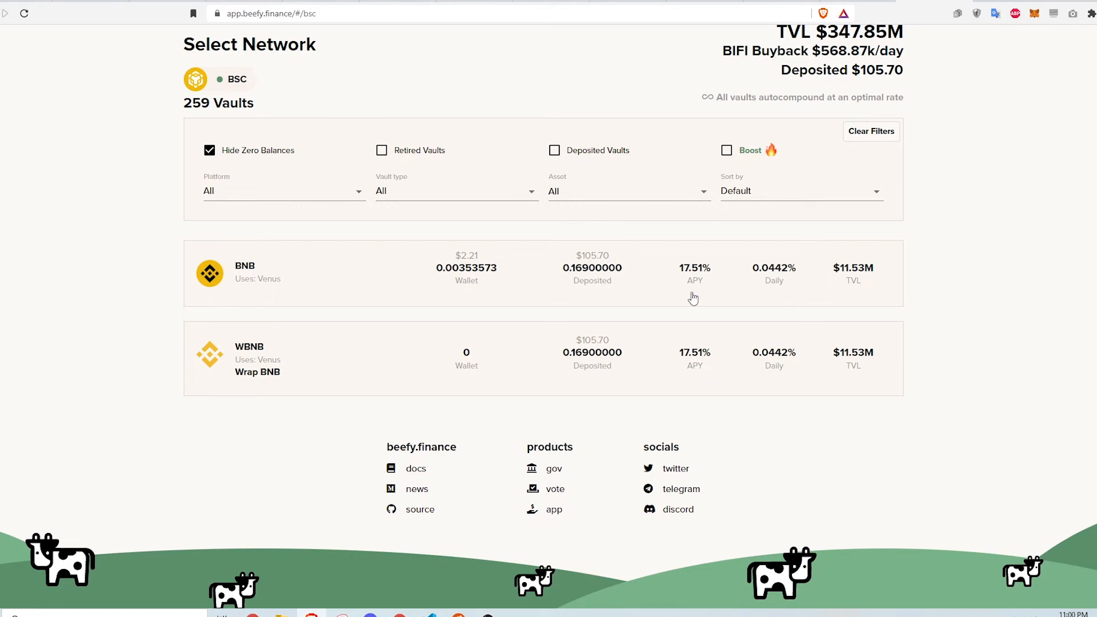
{"action": "mouse_move", "coordinate": [823, 300]}
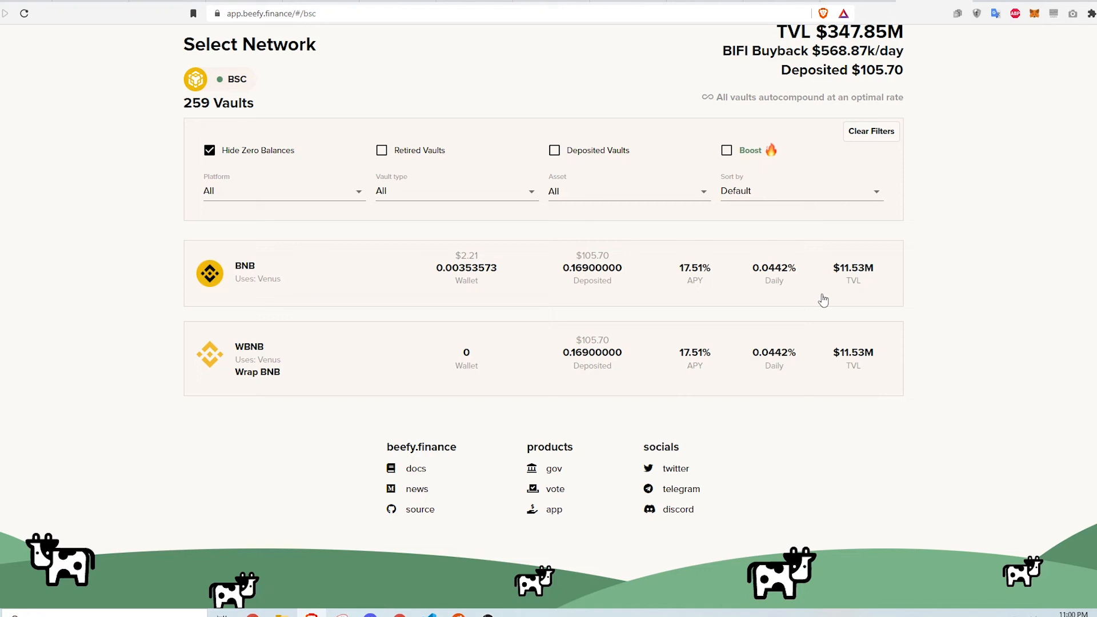